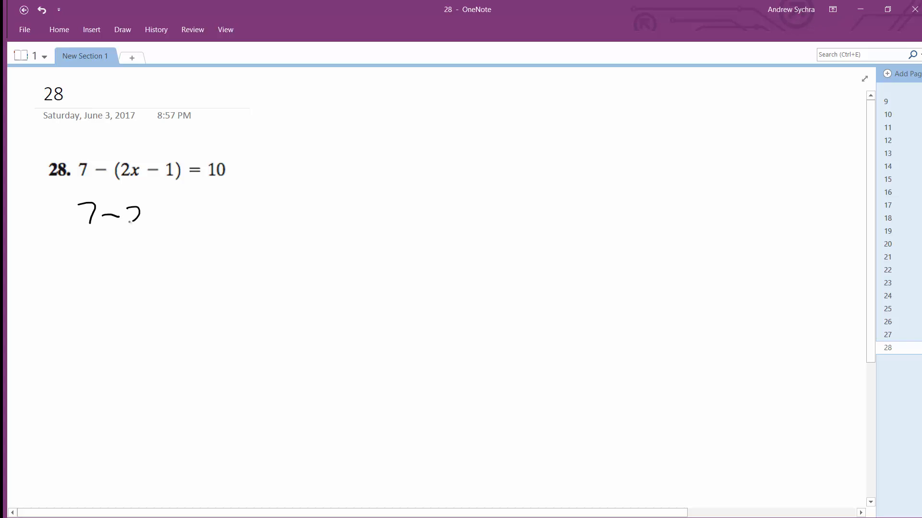
Write the distributed first line 7-2x+1=10 under the printed equation
drag(127, 215, 227, 212)
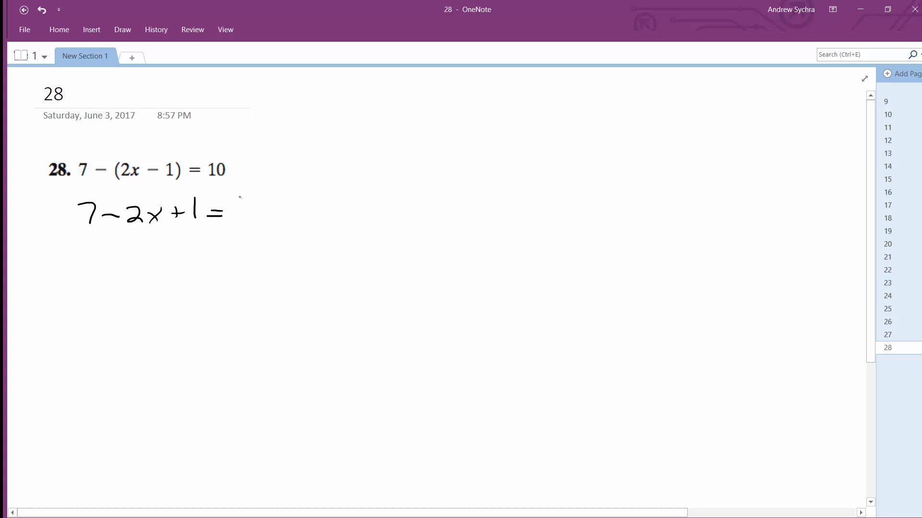
drag(232, 209, 258, 211)
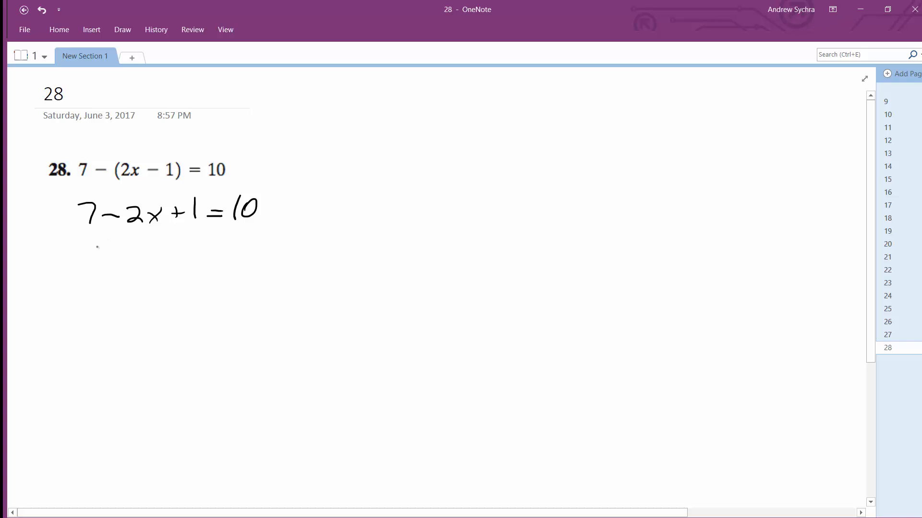
Write -2x+8=10, then -2x=2 and the division by -2 leading to x=-1
drag(83, 258, 141, 258)
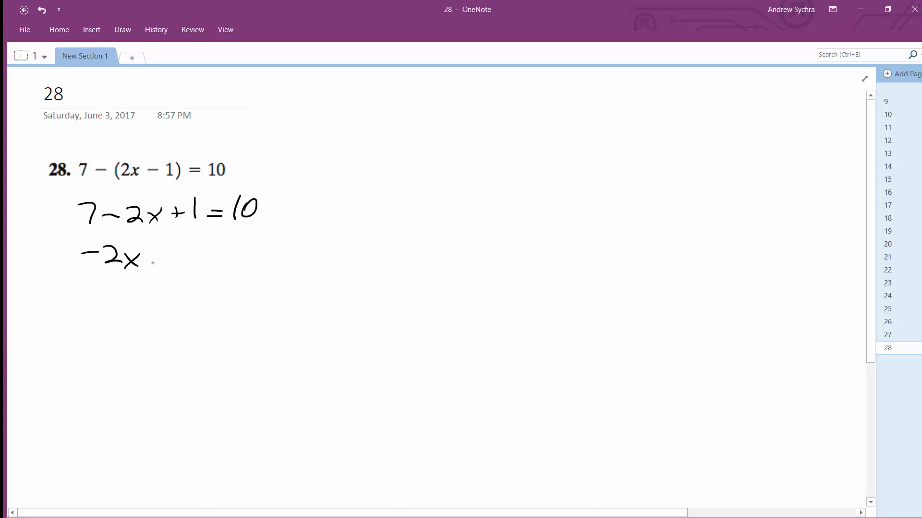
drag(150, 259, 220, 261)
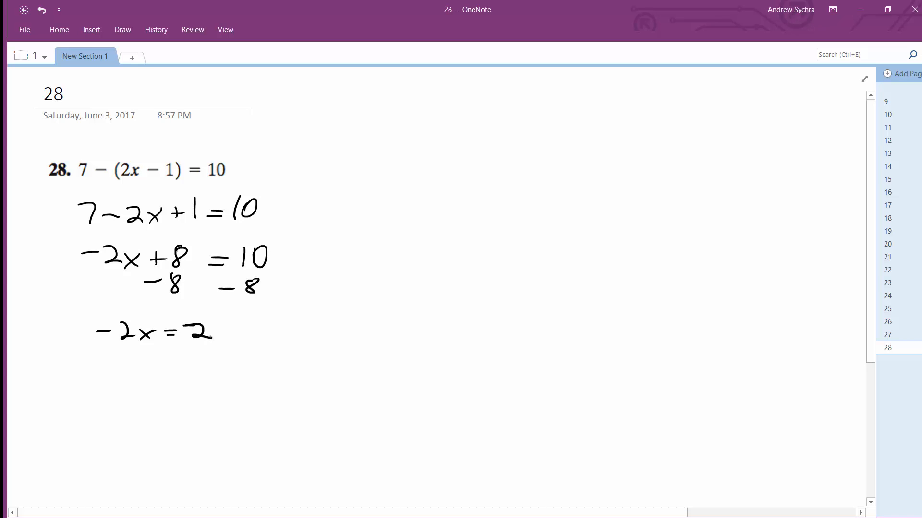
drag(103, 353, 136, 352)
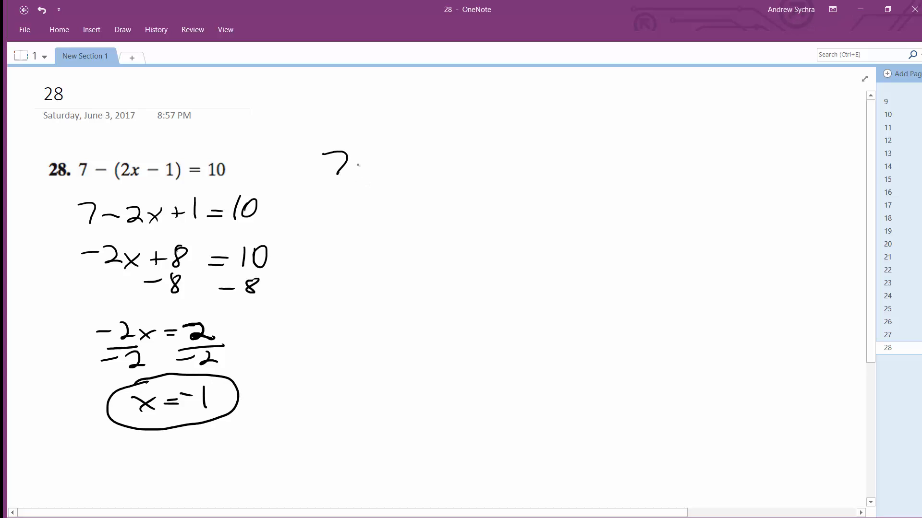
Write the check lines 7-(2·-1-1)=10 and 7-(-3)=10 to the right
drag(352, 164, 441, 165)
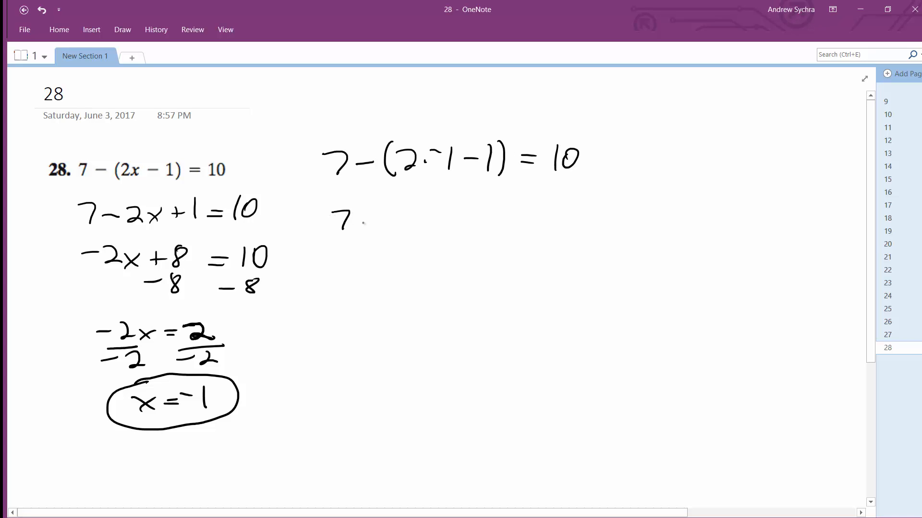
drag(365, 221, 405, 221)
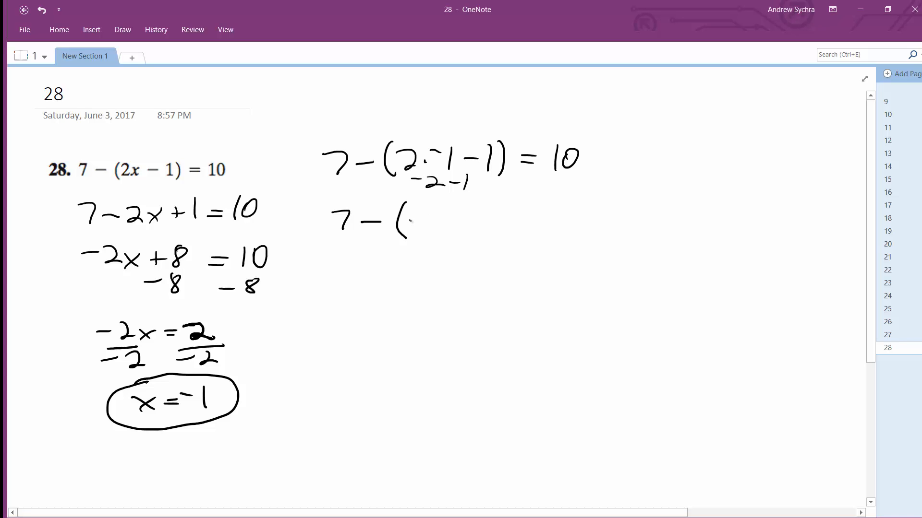
drag(412, 221, 532, 224)
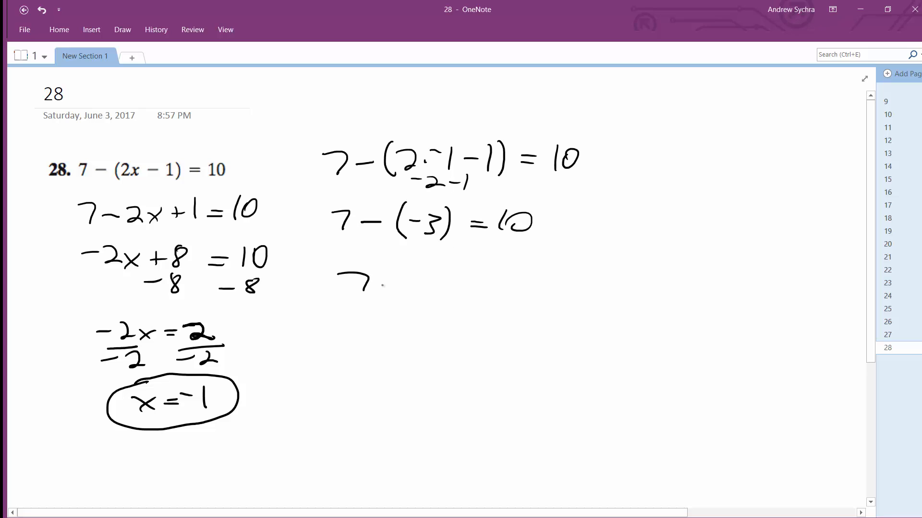
Write 7+3=10, then write and circle 10=10 to finish the check
drag(376, 279, 412, 279)
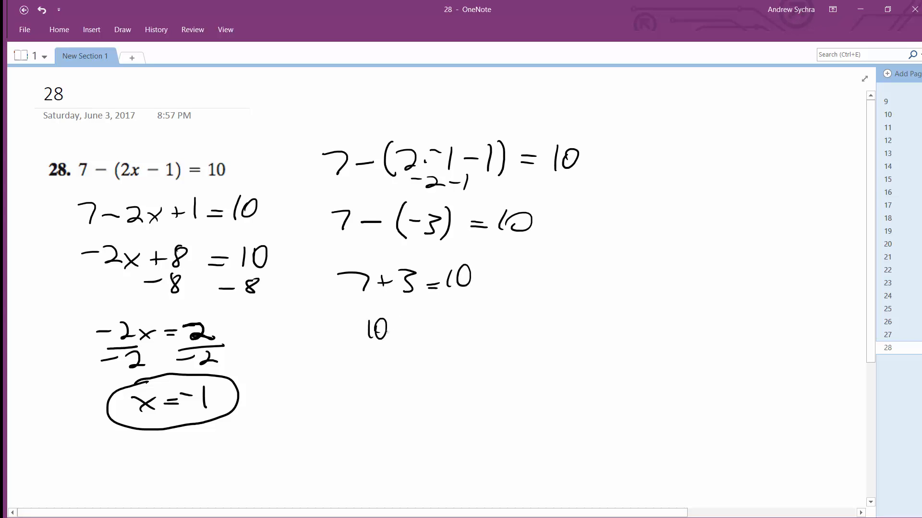
drag(364, 330, 446, 324)
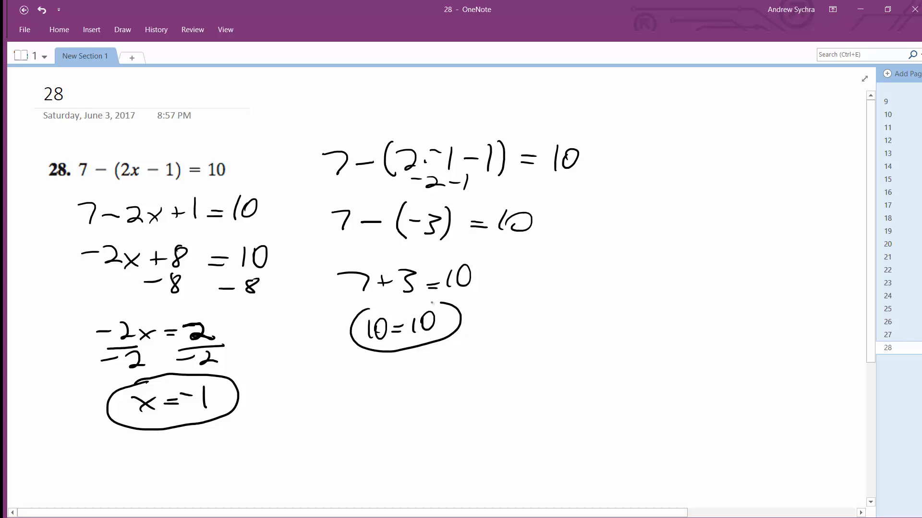